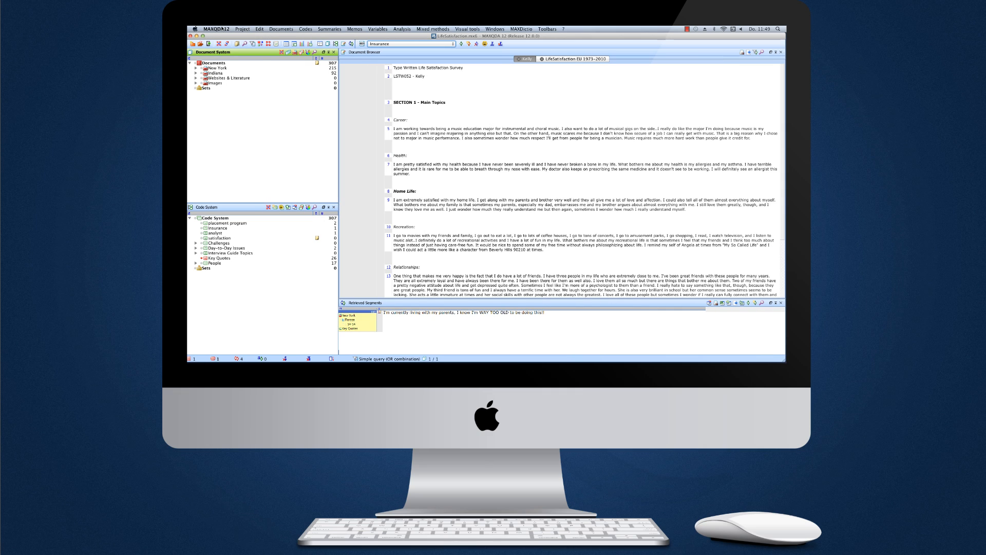
Browse the options, import, summary, mixed methods and toolbar menus, then expand the document groups.
{"action": "left_click", "coordinate": [216, 28]}
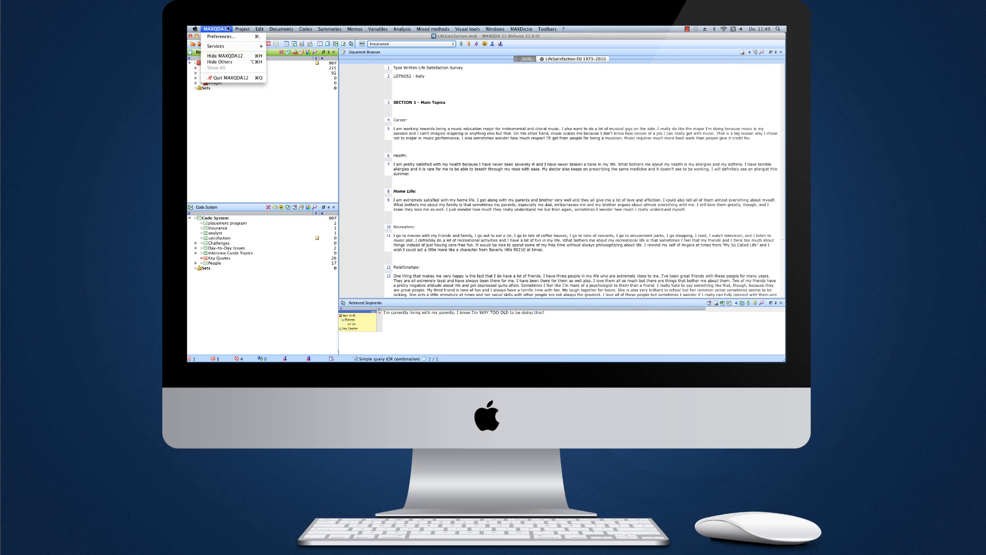
{"action": "left_click", "coordinate": [280, 29]}
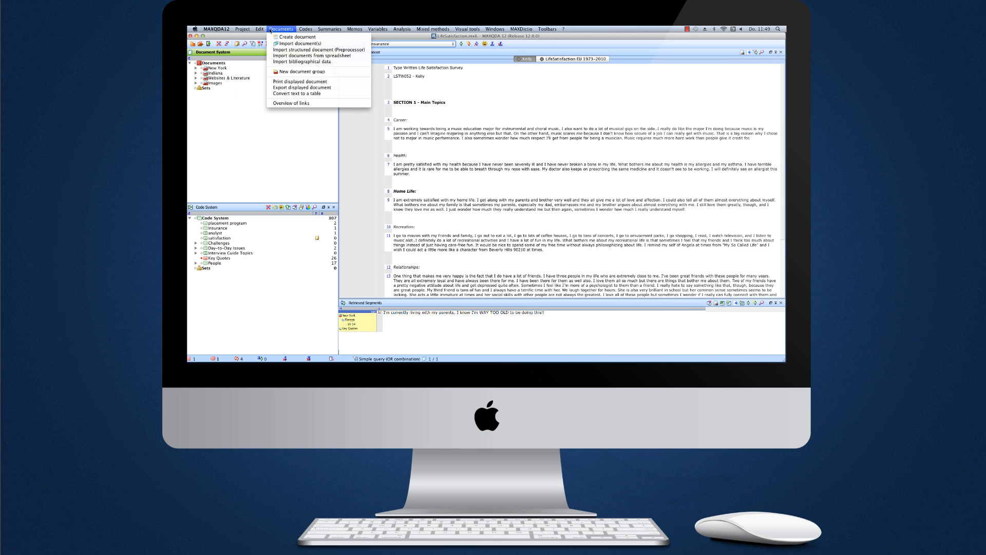
{"action": "left_click", "coordinate": [329, 29]}
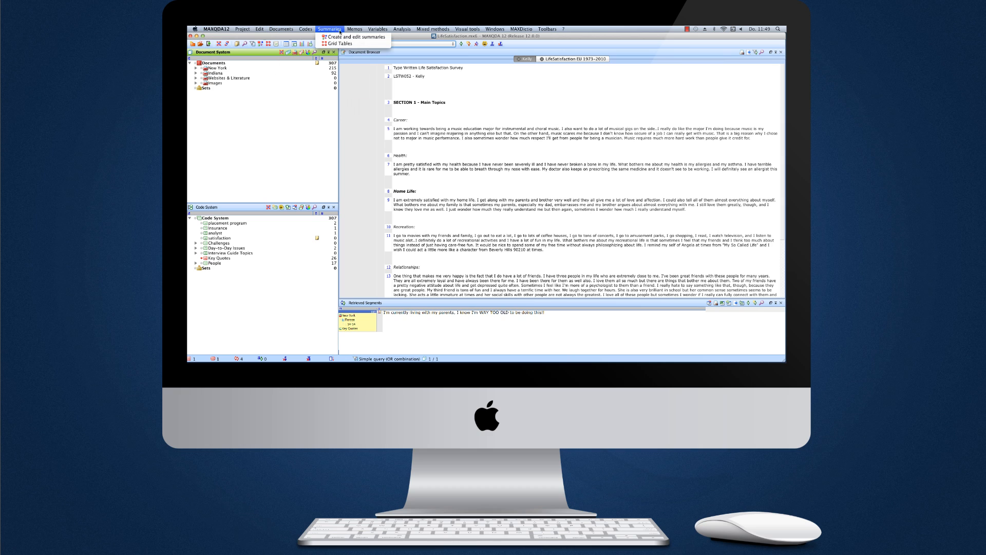
{"action": "left_click", "coordinate": [432, 29]}
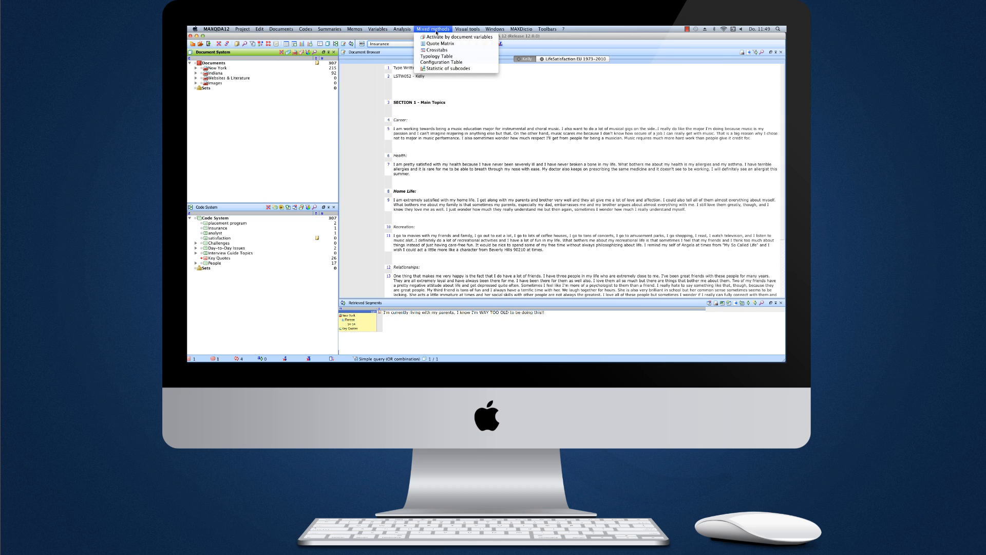
{"action": "left_click", "coordinate": [546, 29]}
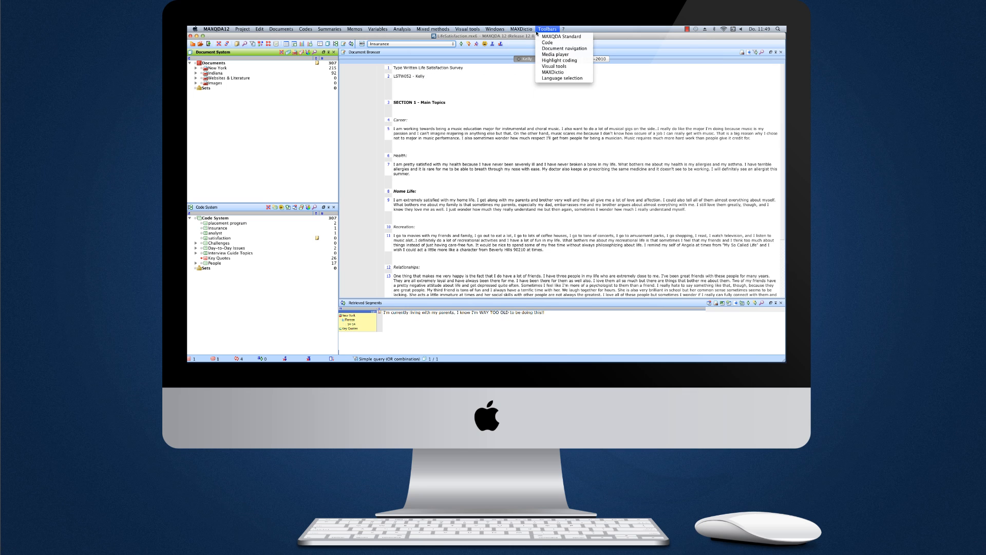
{"action": "left_click", "coordinate": [563, 29]}
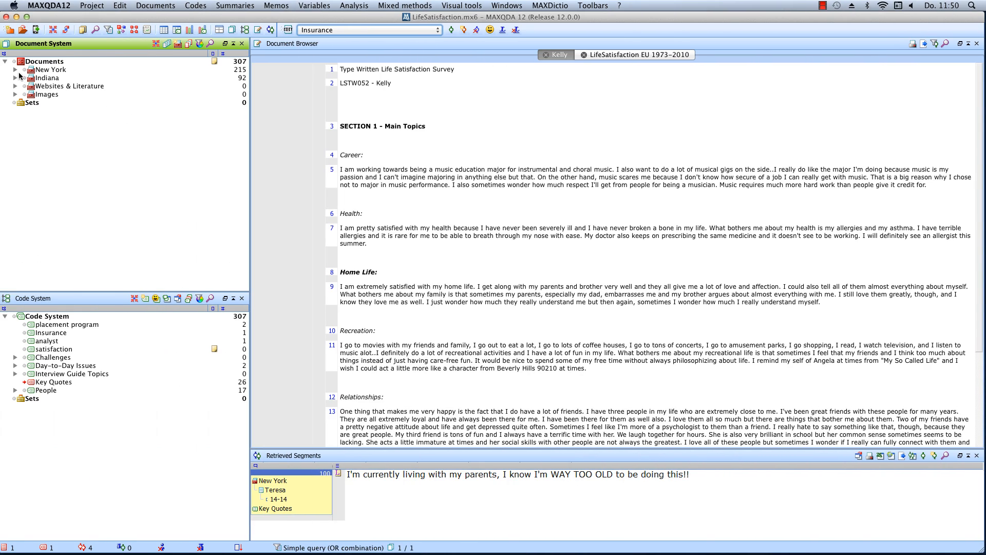
{"action": "left_click", "coordinate": [15, 69]}
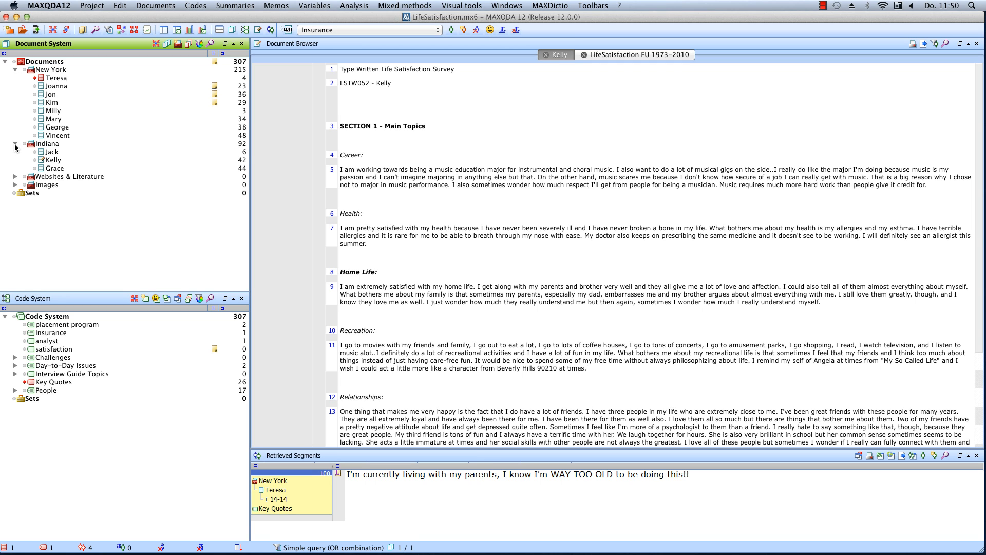
{"action": "mouse_move", "coordinate": [81, 174]}
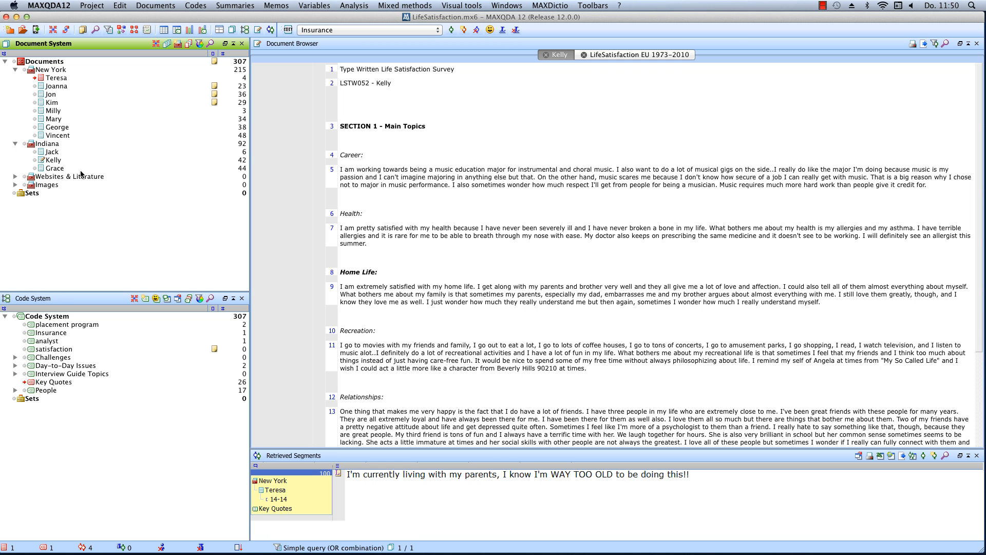
{"action": "mouse_move", "coordinate": [376, 171]}
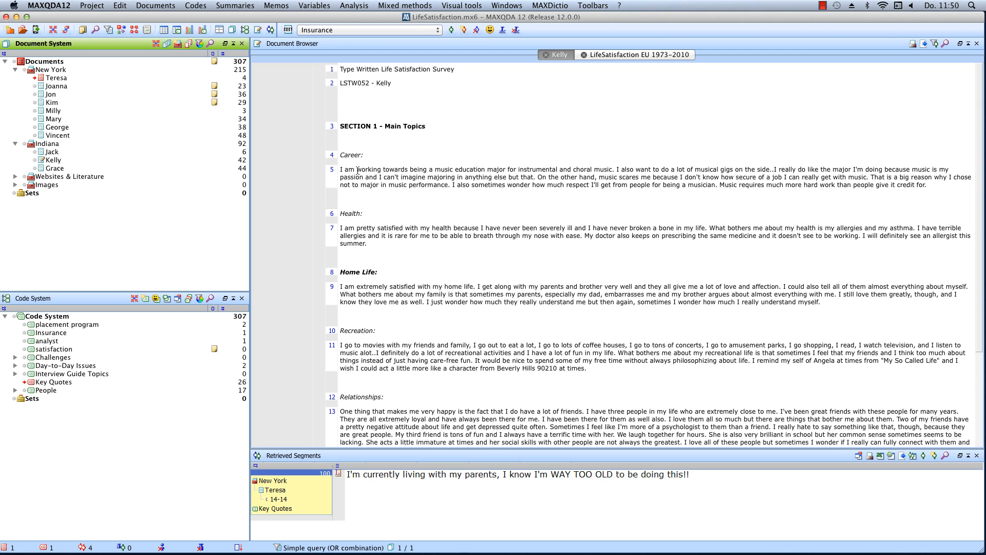
Mark the Recreation answer for coding, then show the LifeSatisfaction EU 1973–2010 chart.
{"action": "left_click_drag", "start_coordinate": [356, 169], "coordinate": [444, 184]}
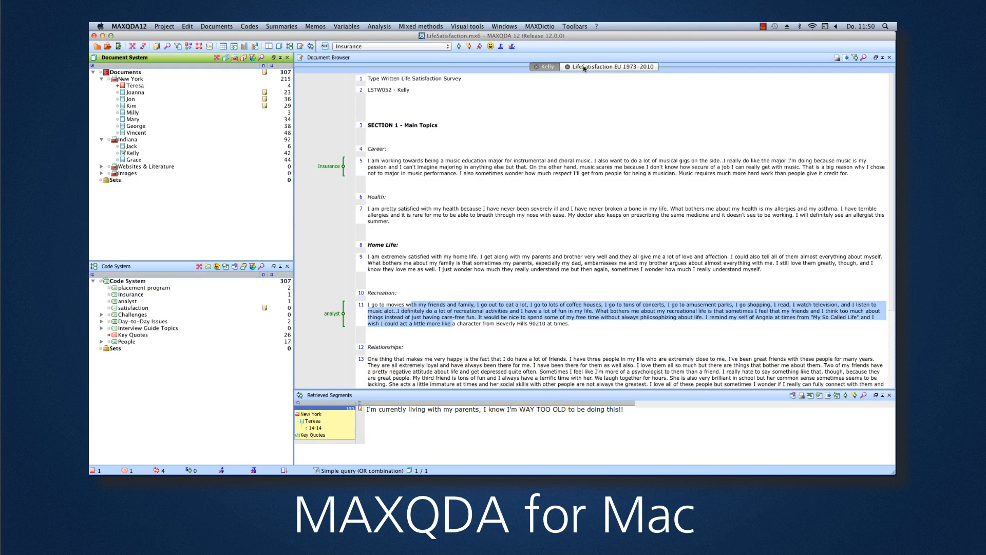
{"action": "left_click", "coordinate": [607, 66]}
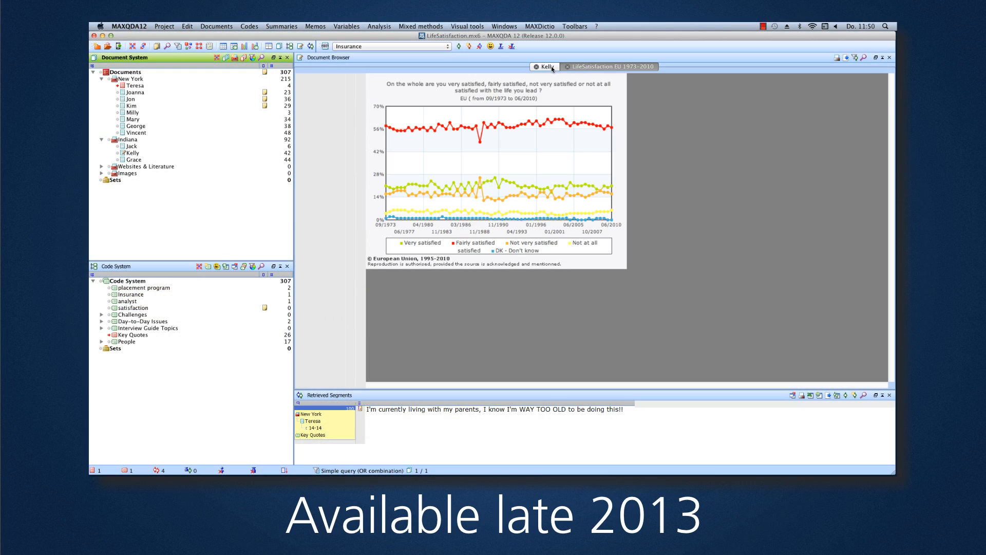